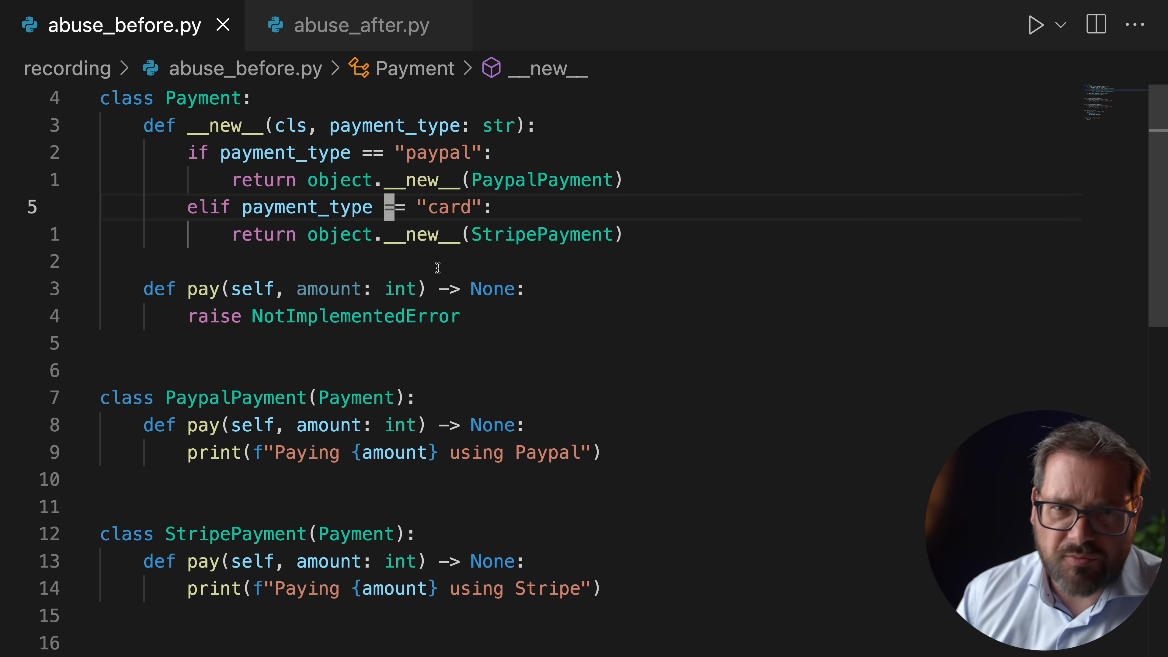
{"action": "scroll", "scroll_direction": "down", "scroll_amount": 3}
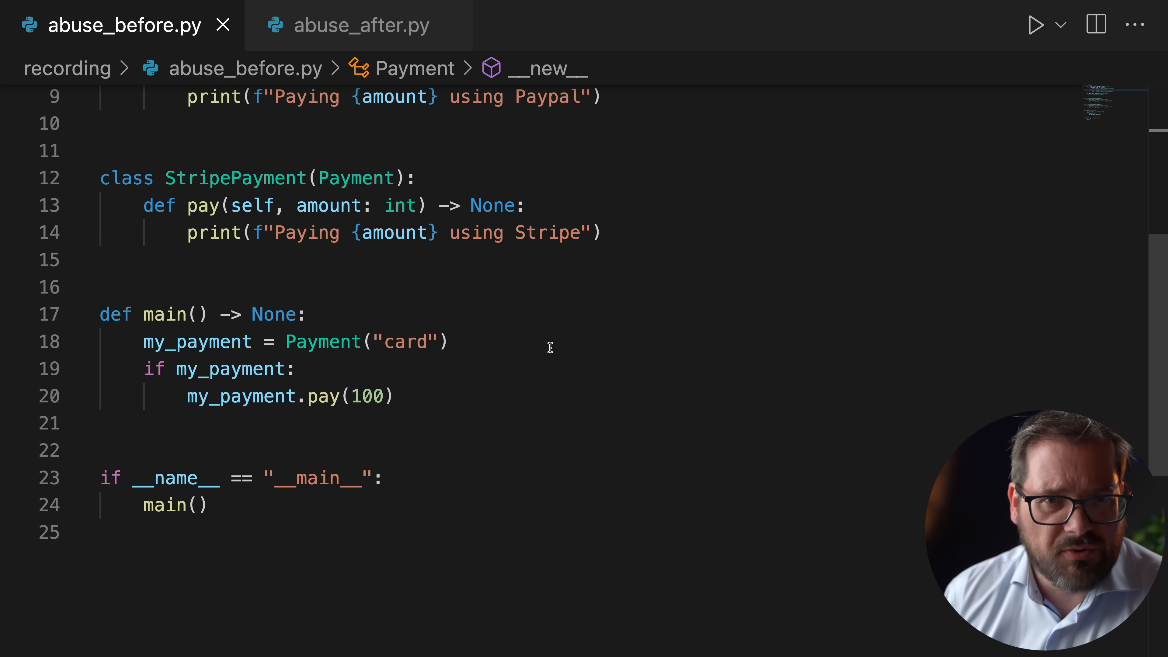
{"action": "scroll", "scroll_direction": "down", "scroll_amount": 3}
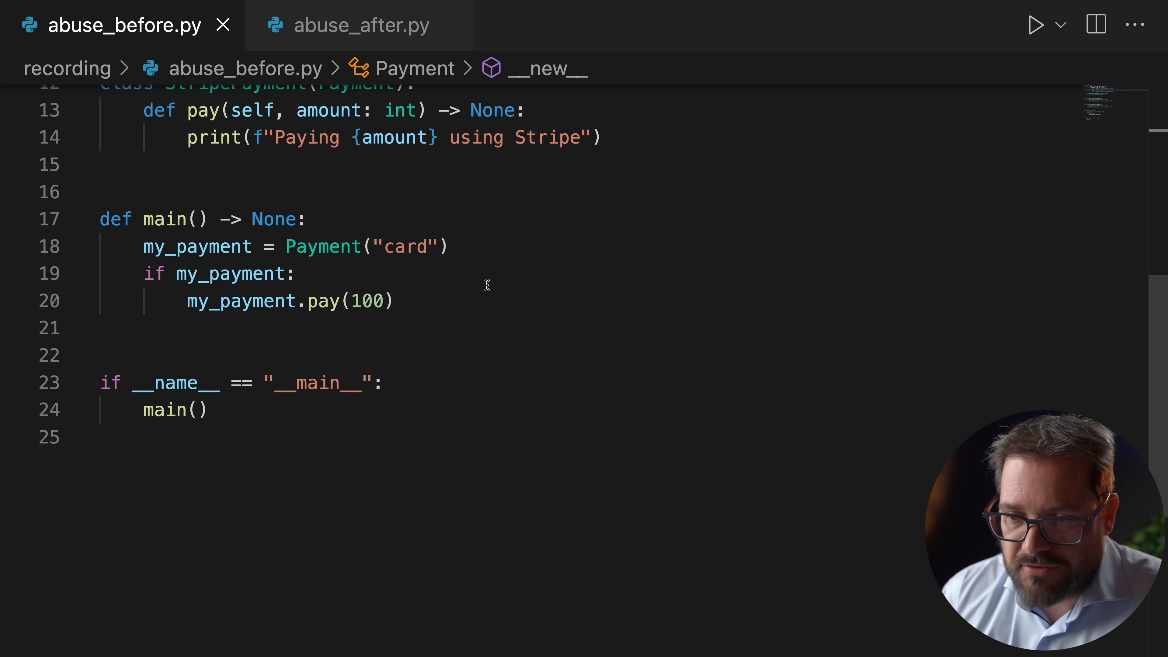
{"action": "scroll", "scroll_direction": "up", "scroll_amount": 3}
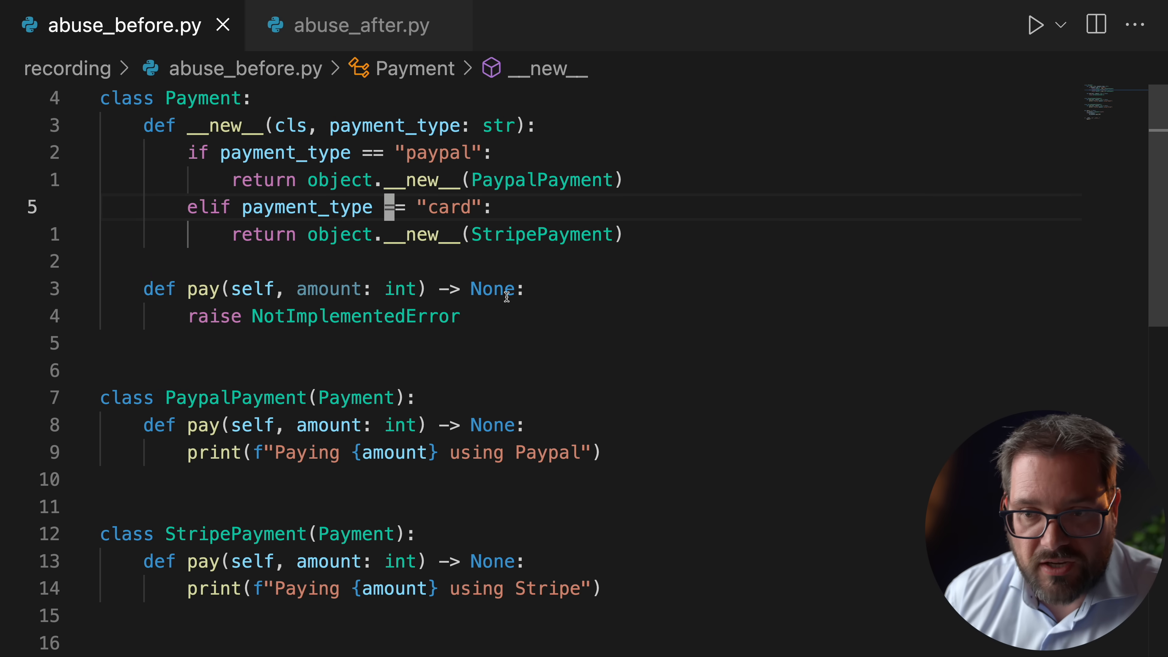
{"action": "mouse_move", "coordinate": [366, 153]}
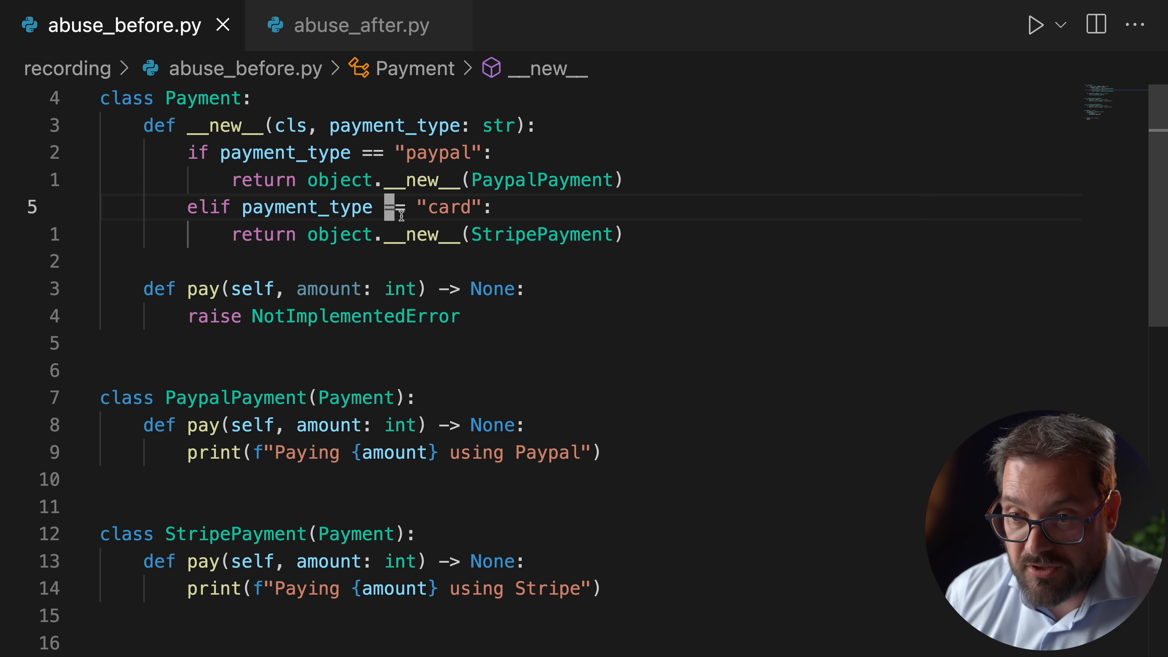
{"action": "mouse_move", "coordinate": [421, 179]}
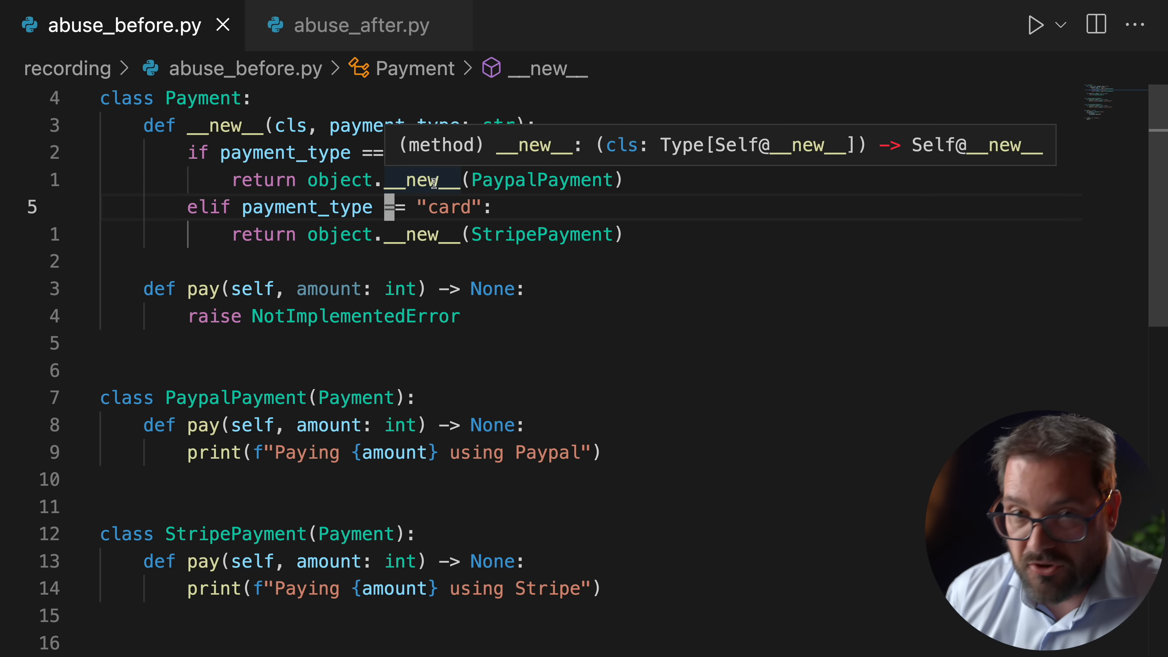